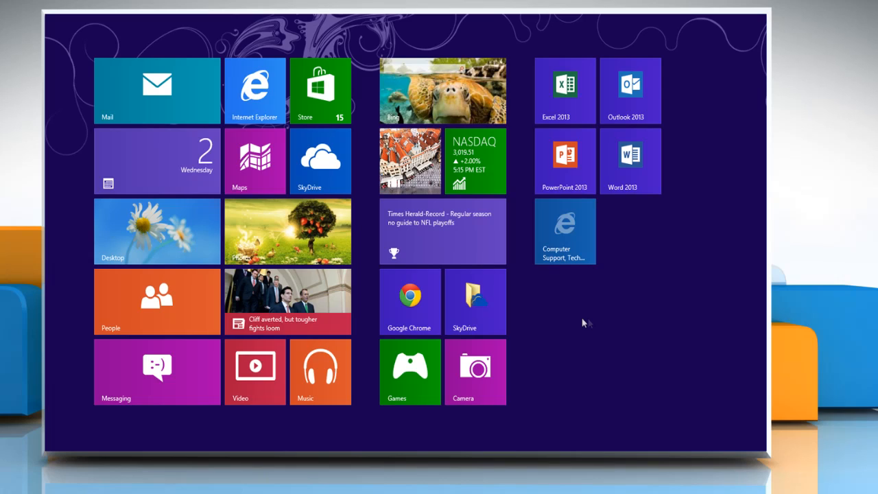
{"action": "mouse_move", "coordinate": [583, 322]}
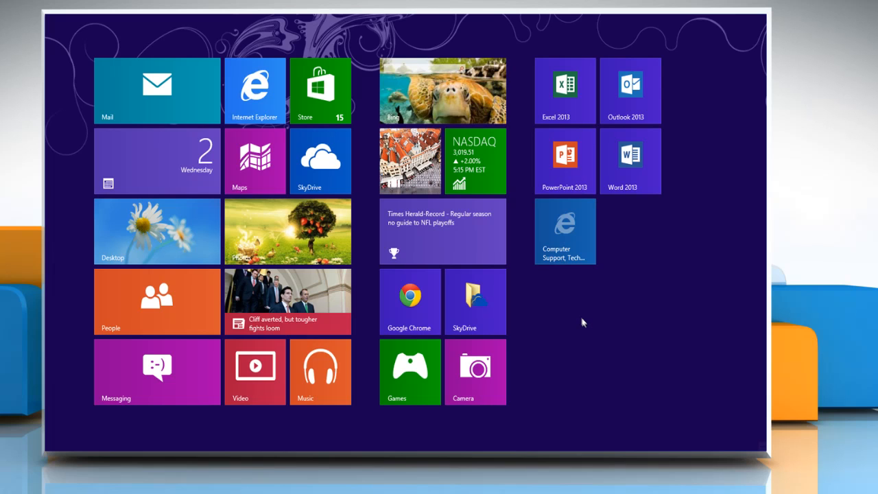
{"action": "mouse_move", "coordinate": [665, 315]}
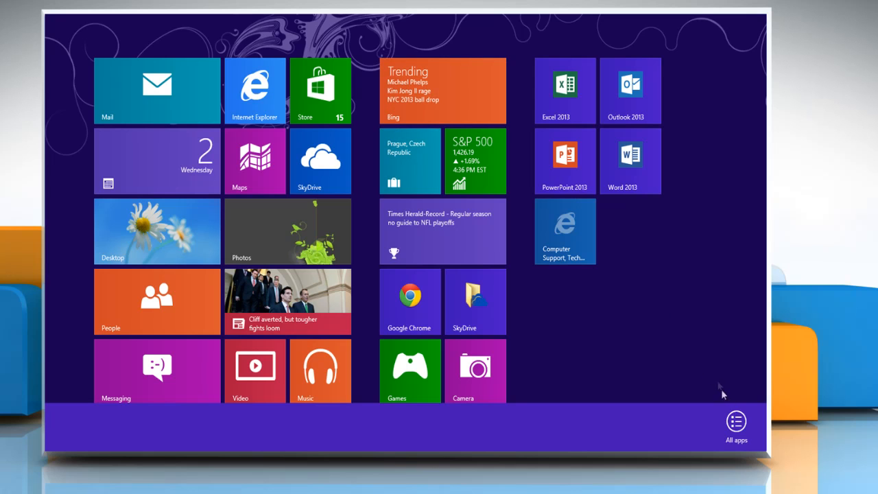
- Show all installed apps from the Start screen and scroll right through the list
{"action": "left_click", "coordinate": [730, 424]}
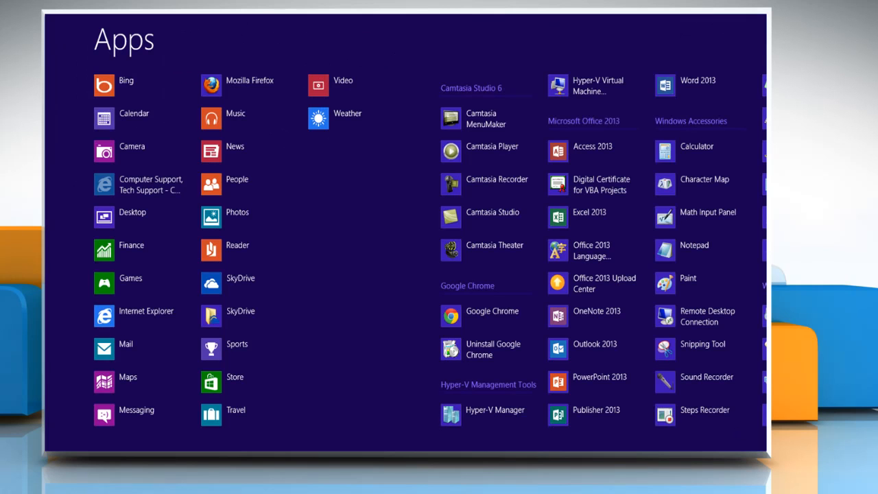
{"action": "scroll", "scroll_direction": "right", "scroll_amount": 3}
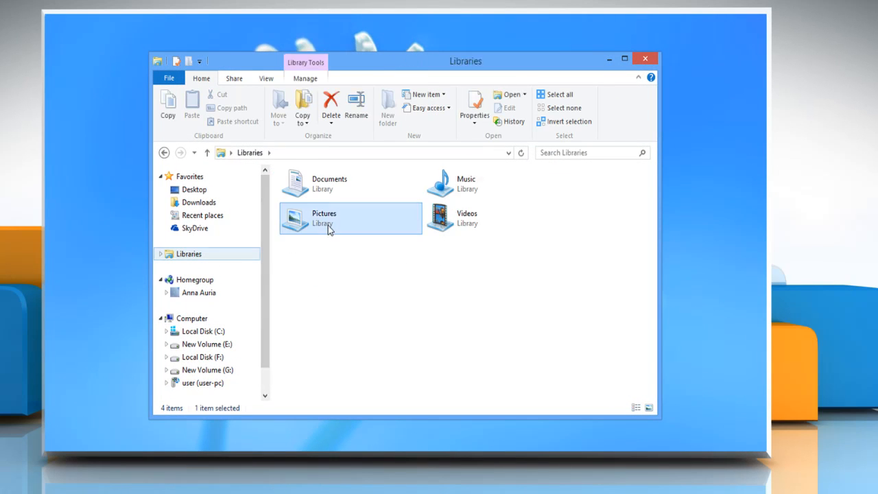
- Open Pictures, cycle Small, Large and Extra large icons, then settle on Medium icons
{"action": "double_click", "coordinate": [324, 218]}
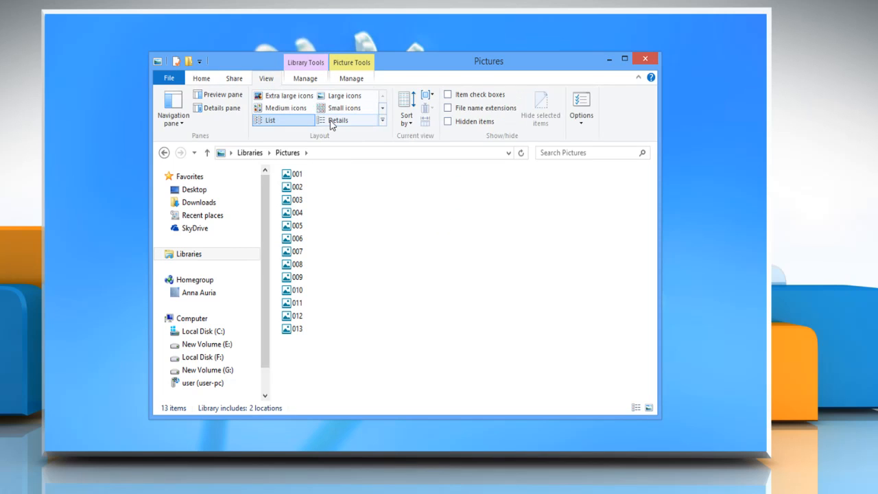
{"action": "left_click", "coordinate": [347, 108]}
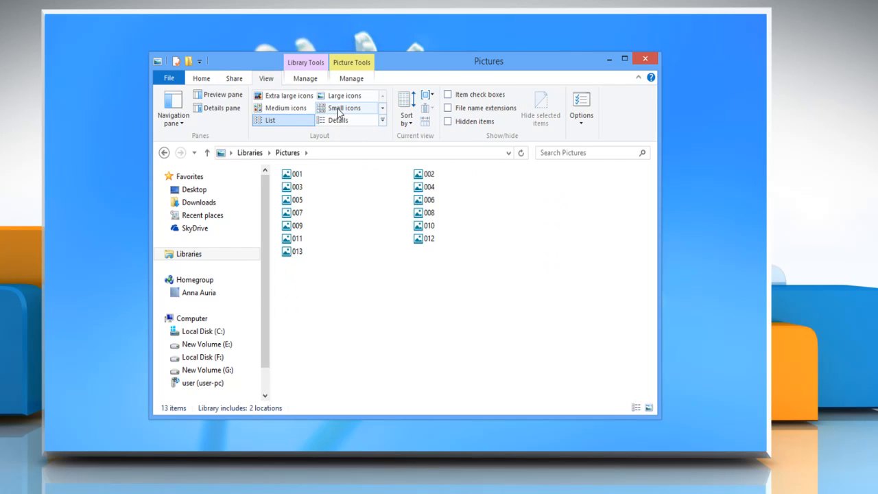
{"action": "left_click", "coordinate": [344, 96]}
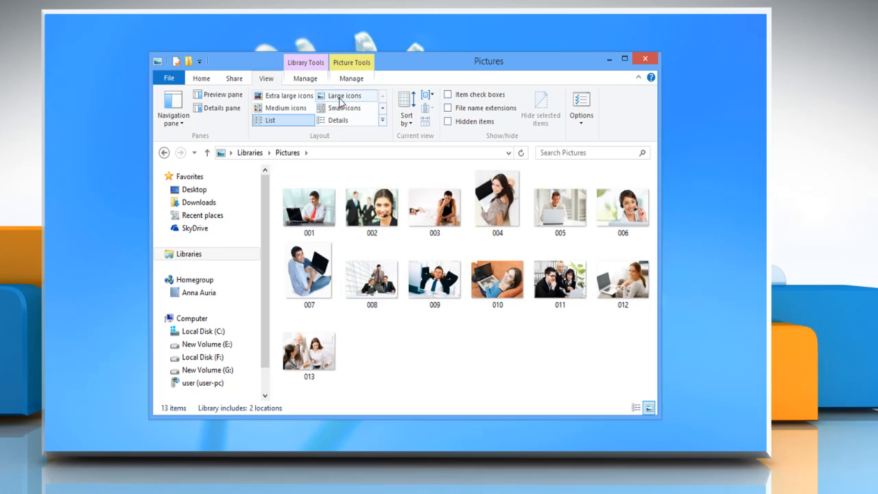
{"action": "left_click", "coordinate": [295, 95]}
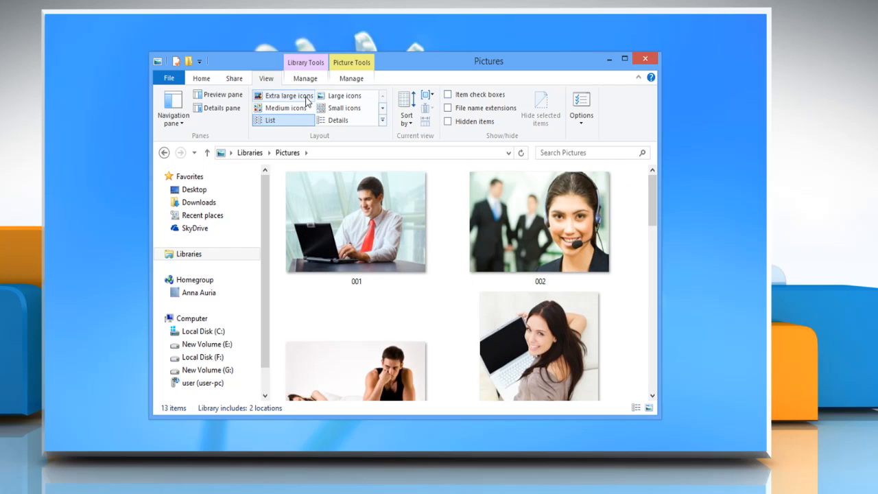
{"action": "left_click", "coordinate": [284, 107]}
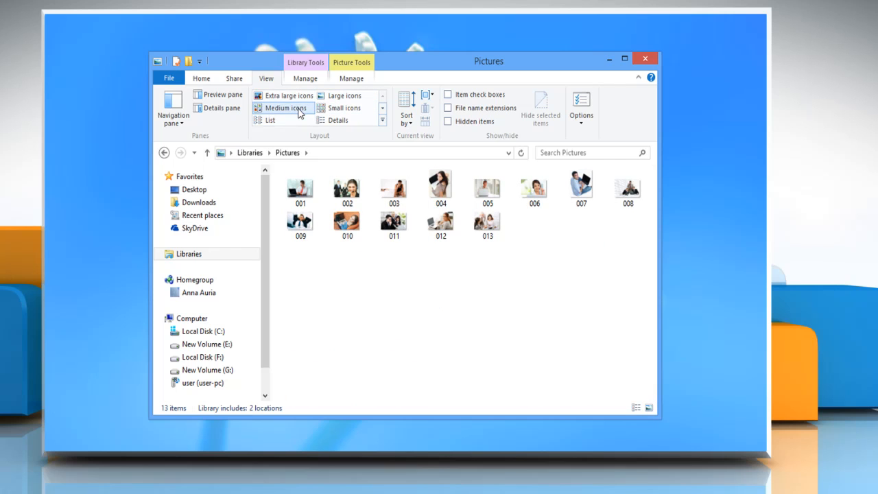